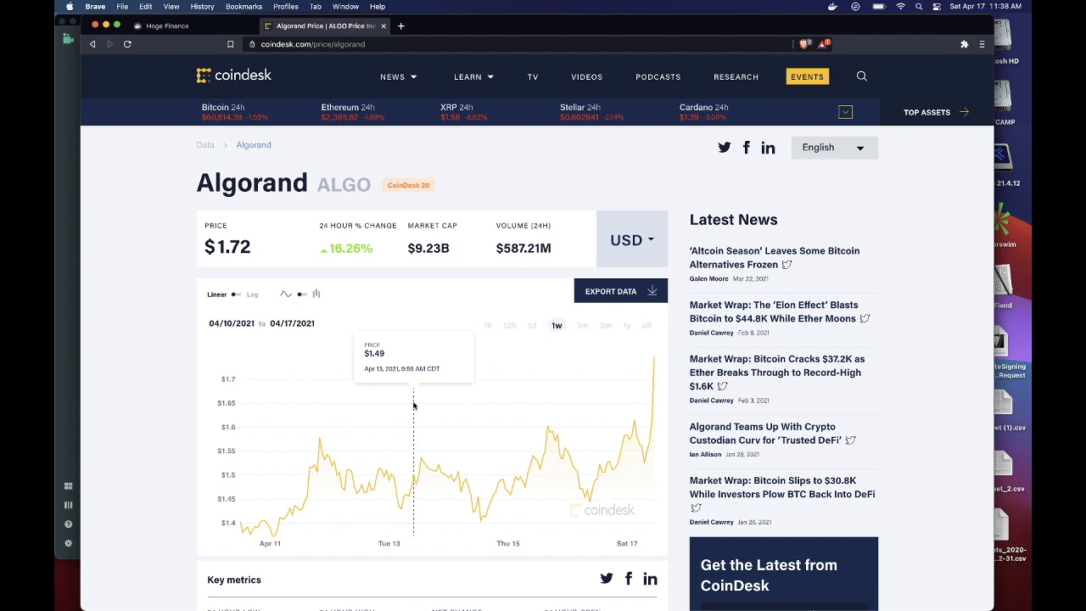
pyautogui.moveTo(407, 400)
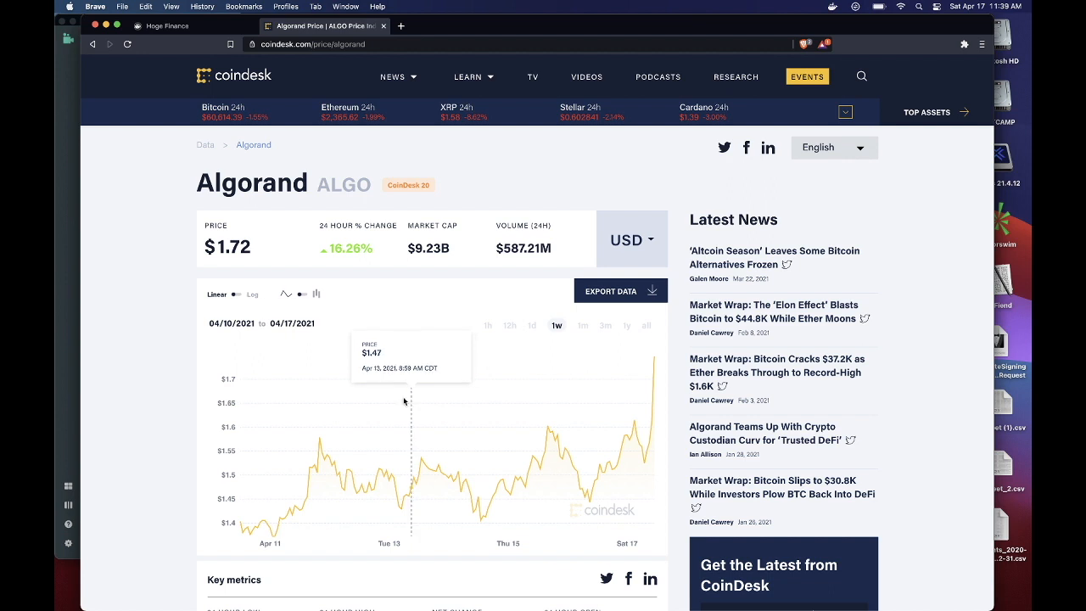
pyautogui.moveTo(343, 403)
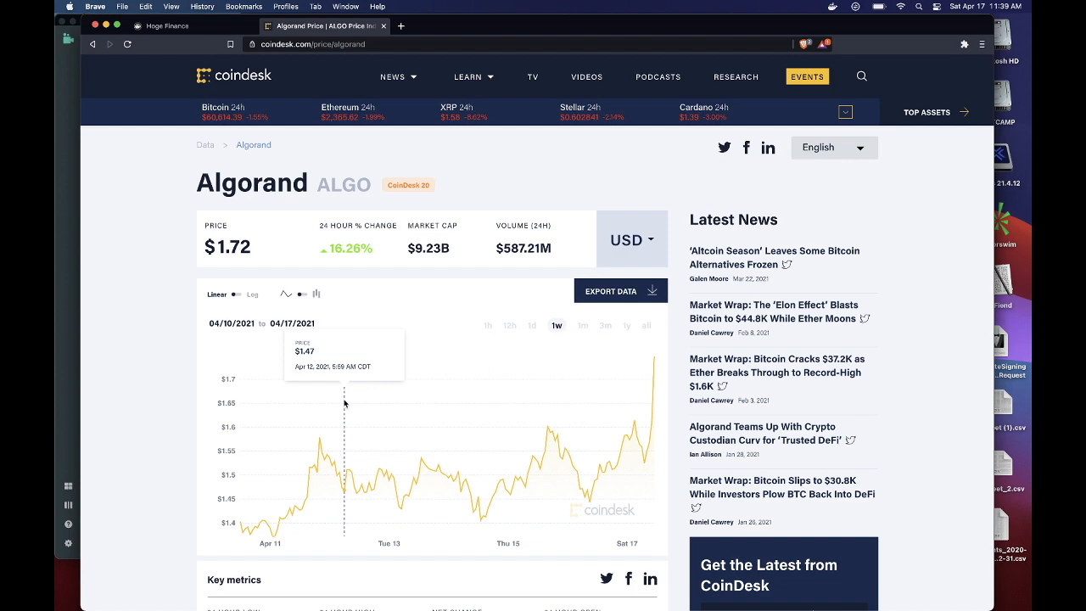
# Switch from the CoinDesk Algorand chart to the HOGE Finance home page.
pyautogui.click(168, 25)
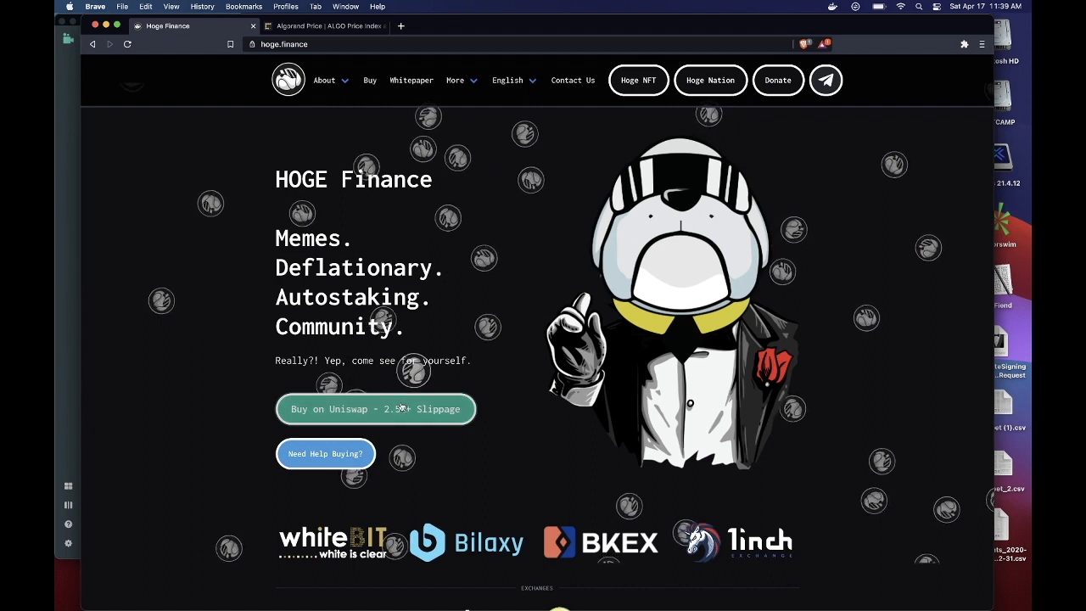
# Enter 0.1 ETH to swap for HOGE, quoting about 630,531 HOGE.
pyautogui.click(375, 409)
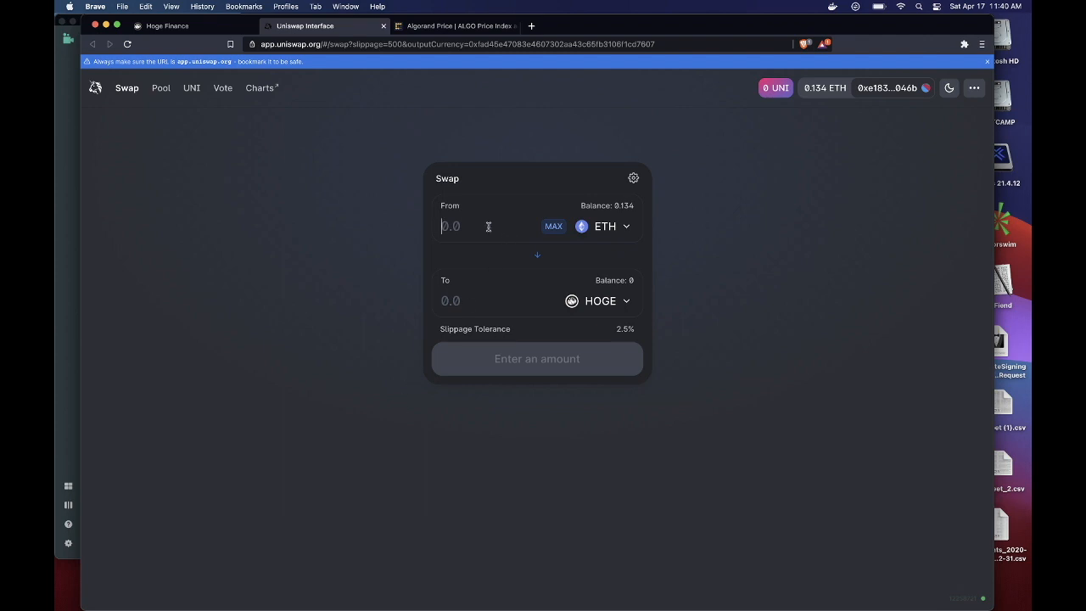
pyautogui.write('0.1')
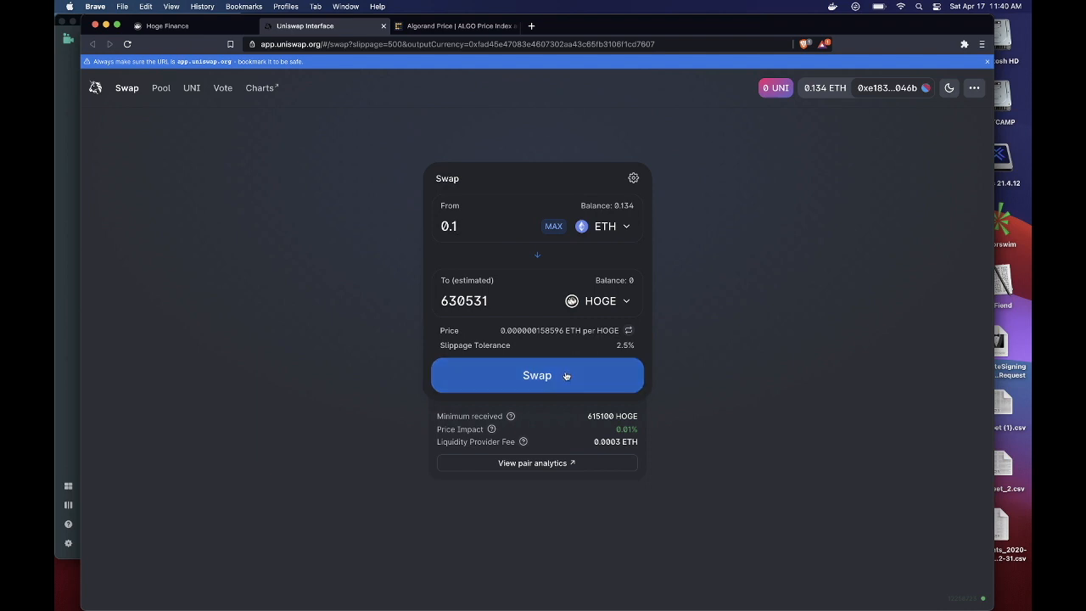
# Submit the 0.1 ETH swap and bring up MetaMask's gas fee options for its 0.037727 ETH fee.
pyautogui.click(536, 375)
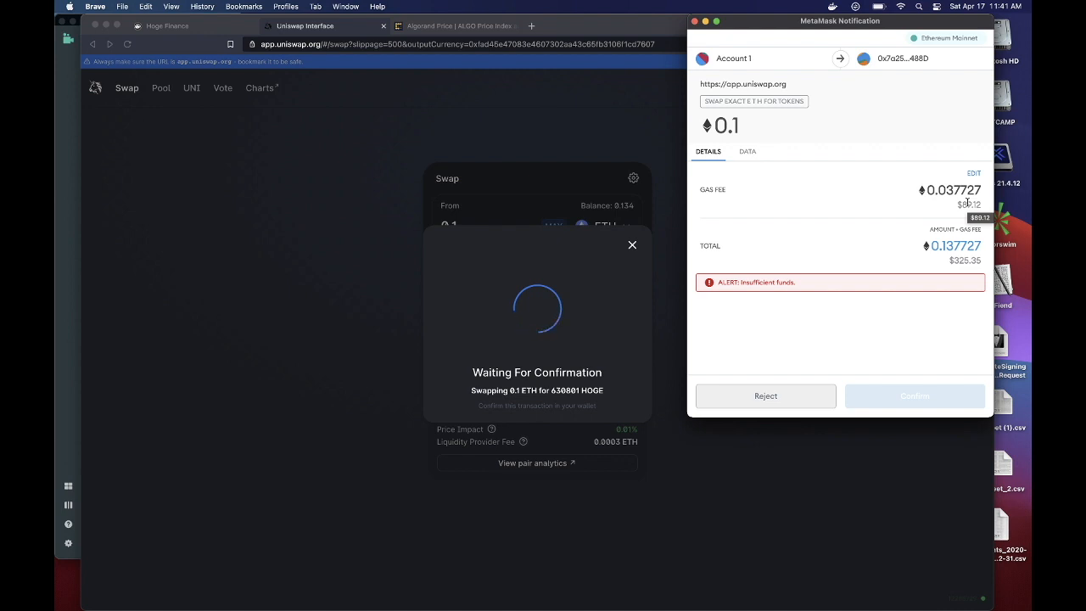
pyautogui.moveTo(794, 197)
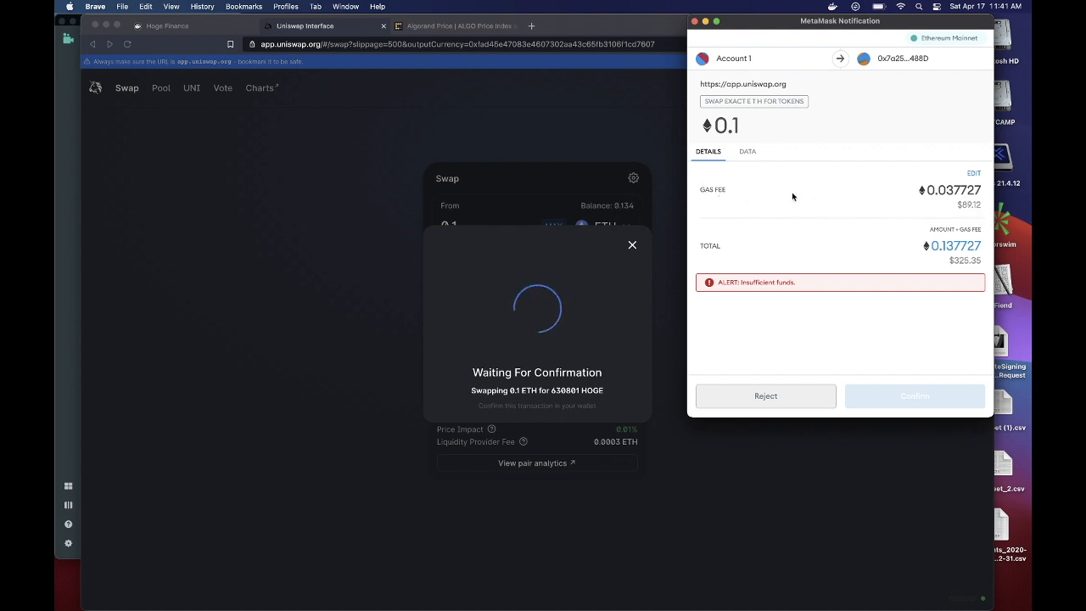
pyautogui.moveTo(964, 190)
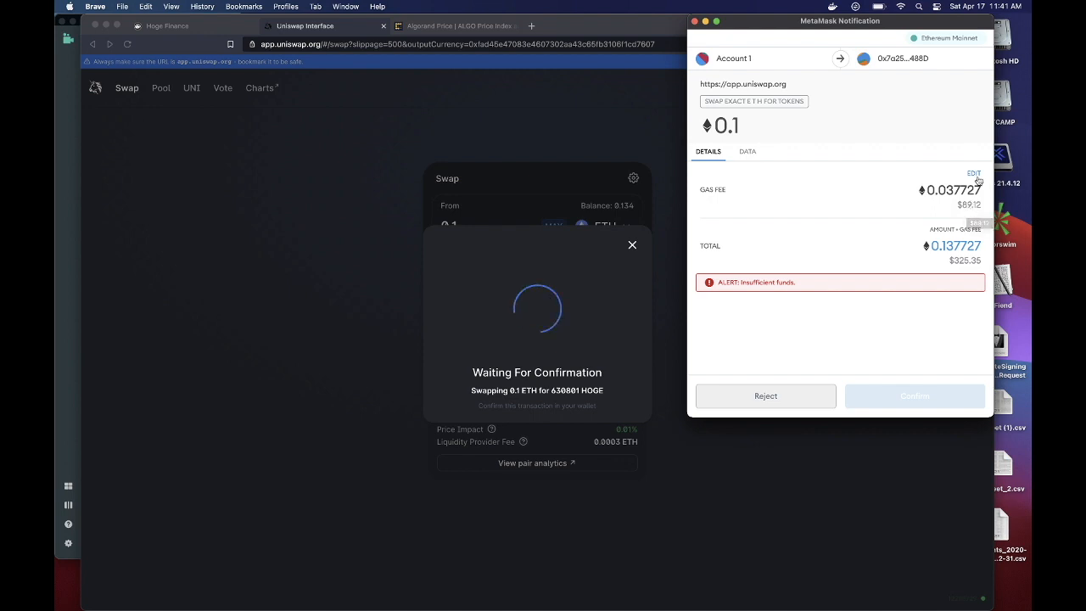
pyautogui.click(974, 174)
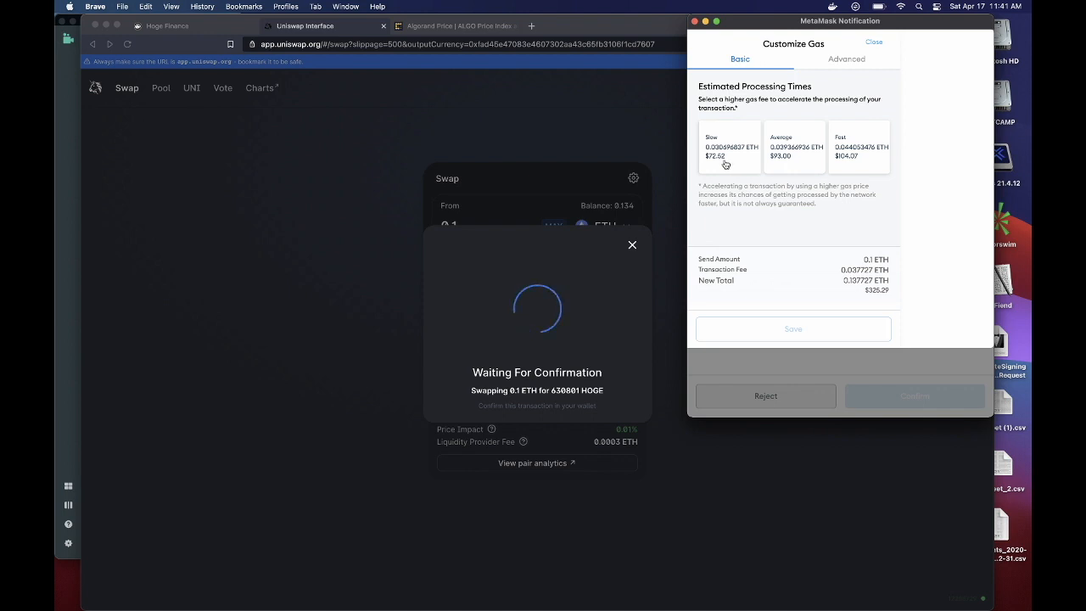
pyautogui.moveTo(852, 167)
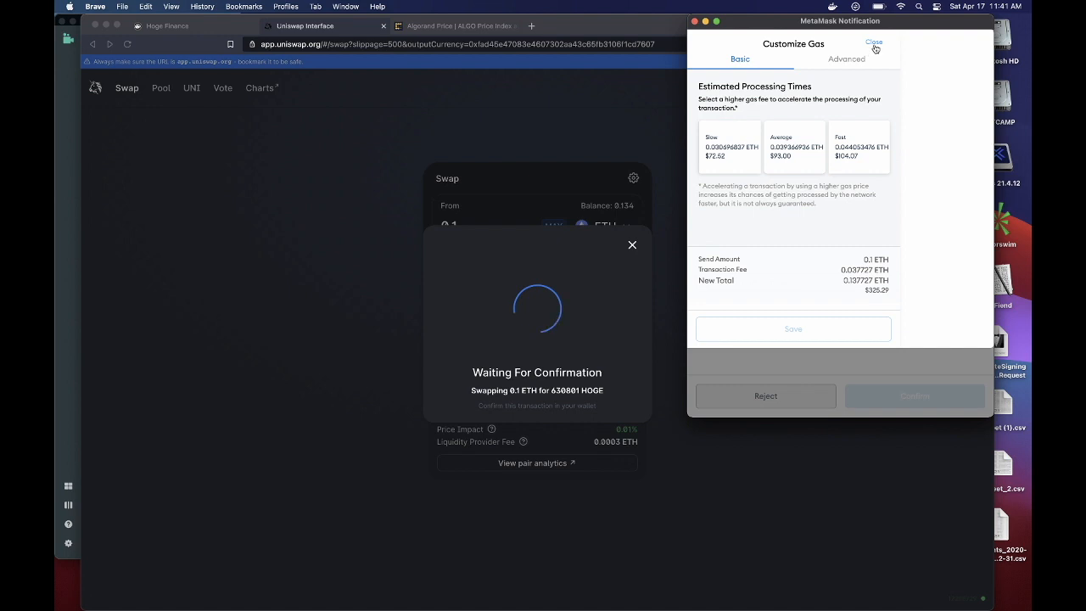
# Leave the gas fee at 0.037727 ETH and return to the swap confirmation.
pyautogui.click(874, 42)
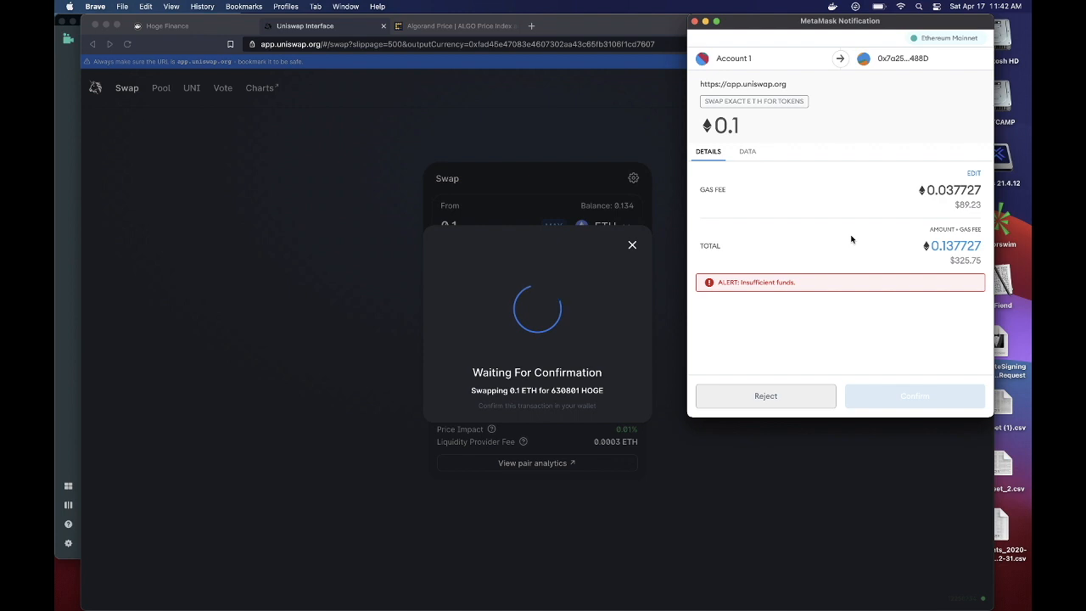
pyautogui.moveTo(775, 390)
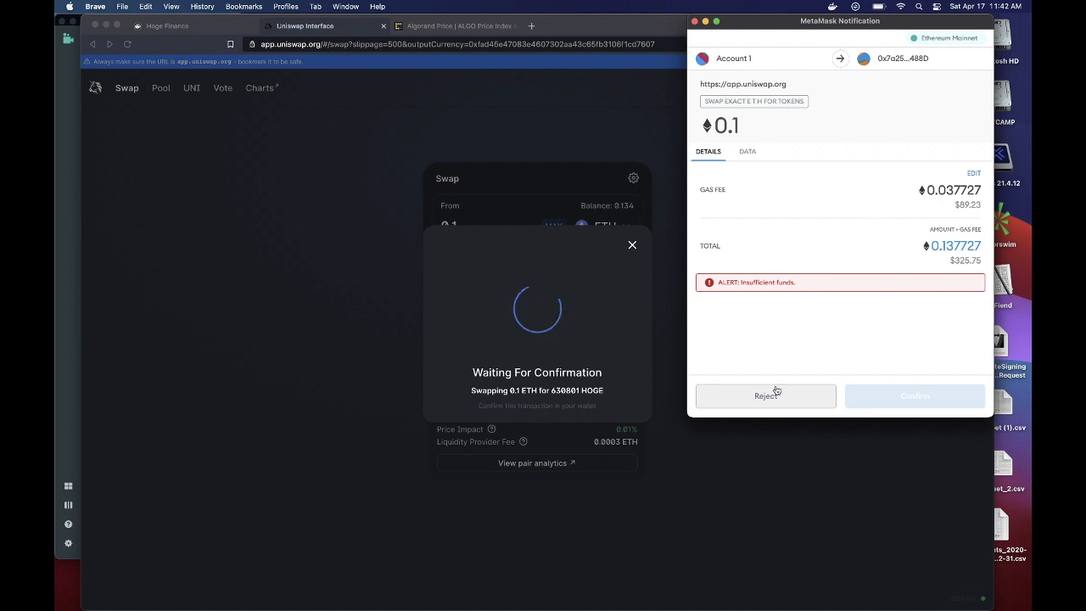
# Reject the 0.1 ETH swap and submit a 0.01 ETH swap for about 63,088 HOGE instead.
pyautogui.click(764, 395)
pyautogui.write('0.01')
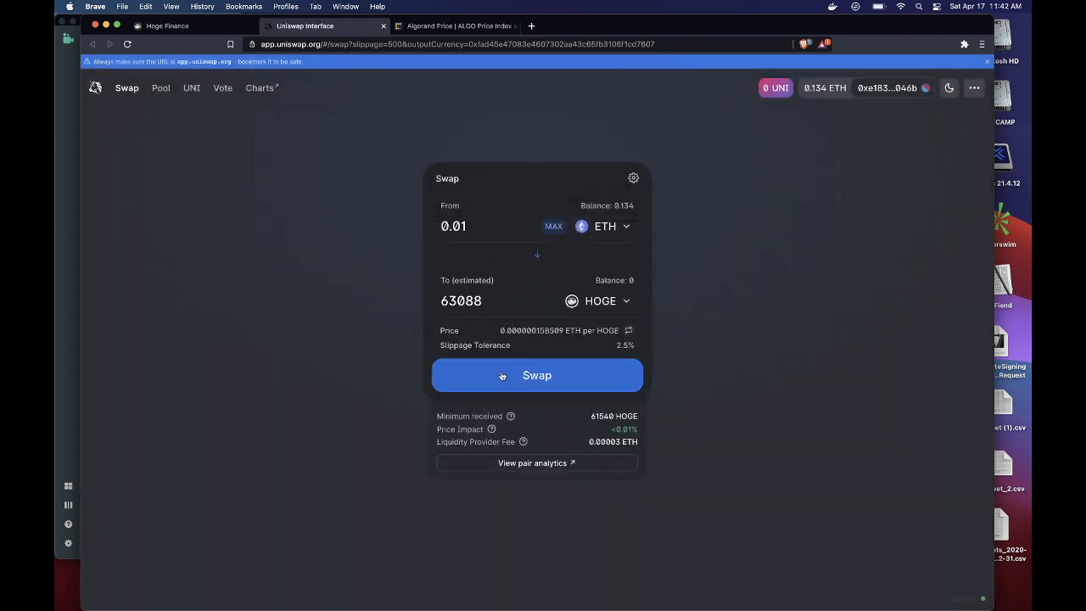
pyautogui.click(536, 375)
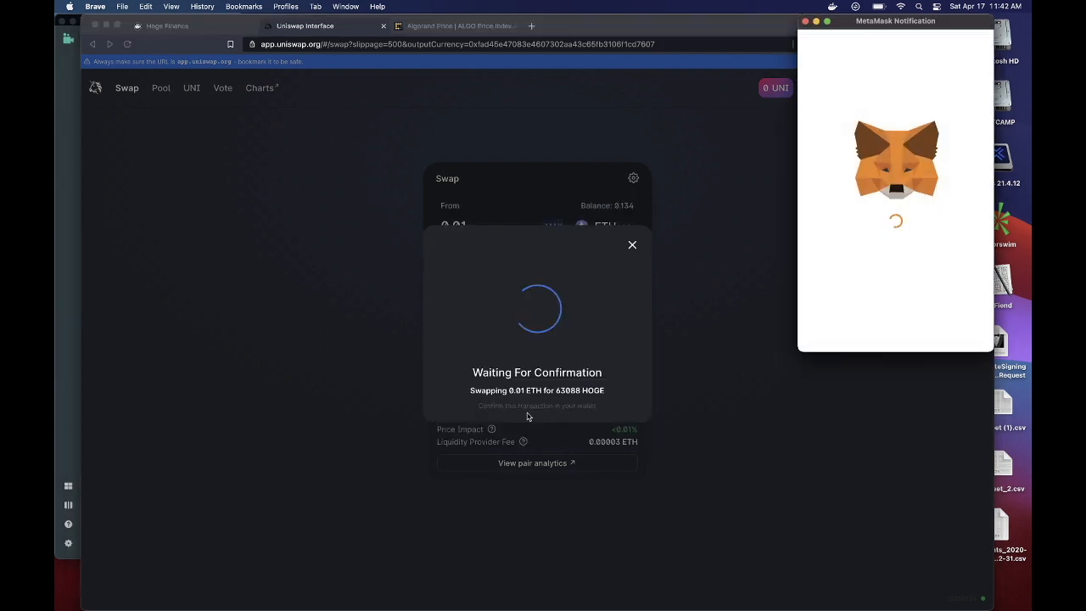